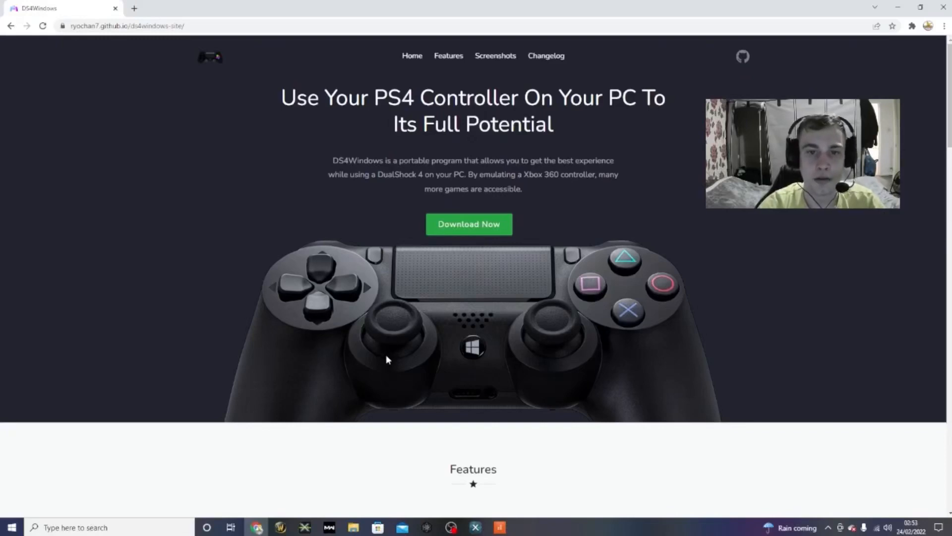
mouse_move(384, 357)
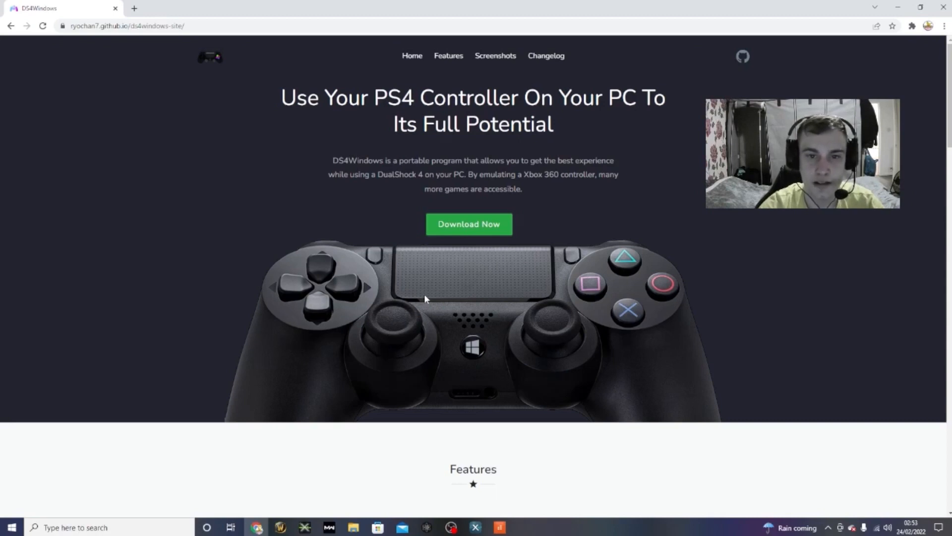
mouse_move(428, 290)
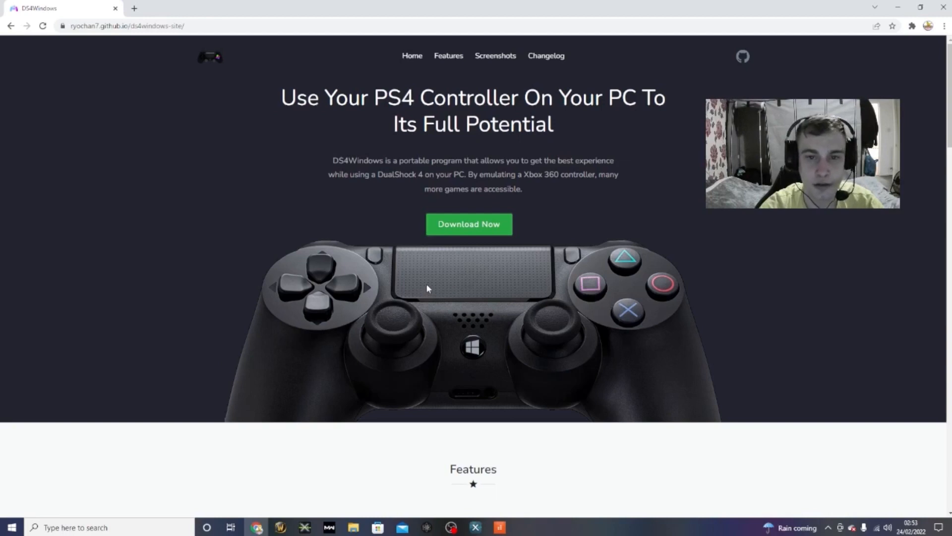
mouse_move(229, 166)
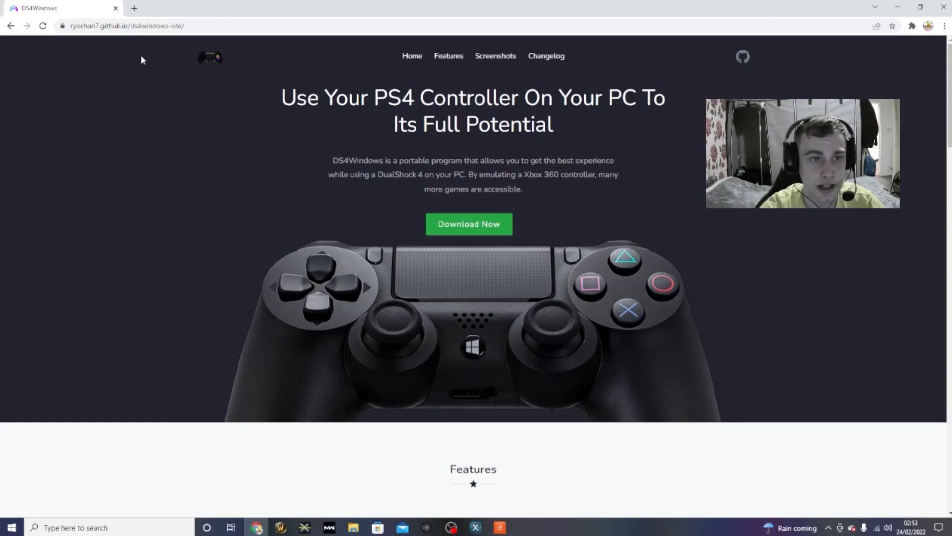
mouse_move(468, 225)
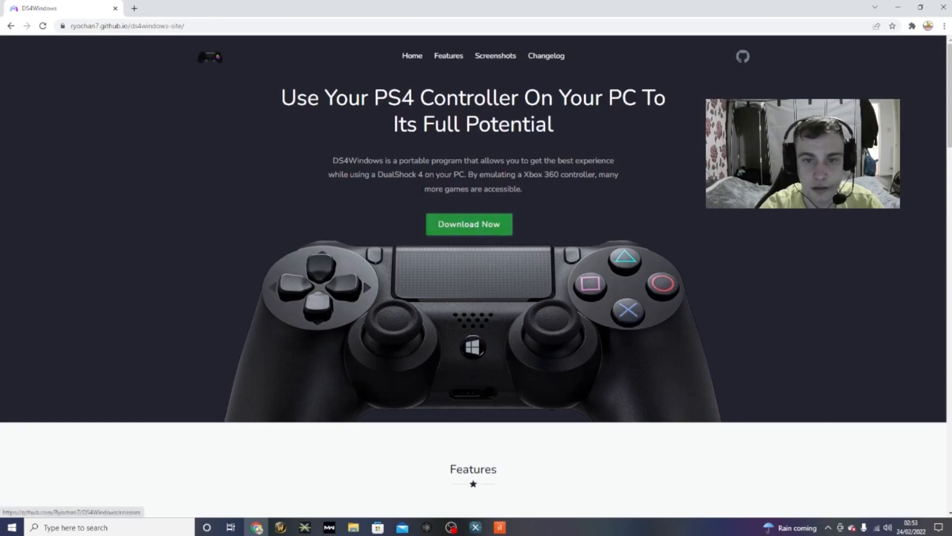
Step: Download DS4Windows_3.0.18_x64.zip from the Version 3.0.18 release assets
click(468, 223)
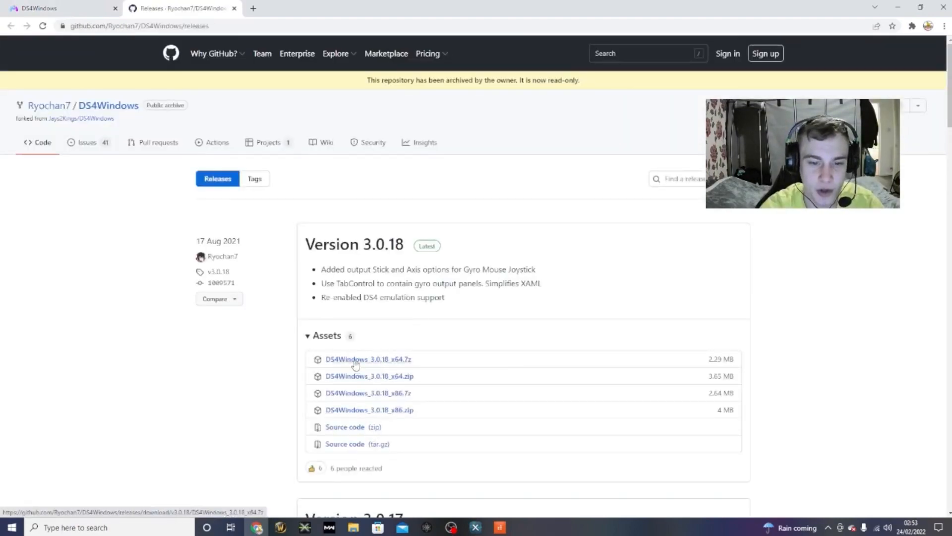
mouse_move(363, 378)
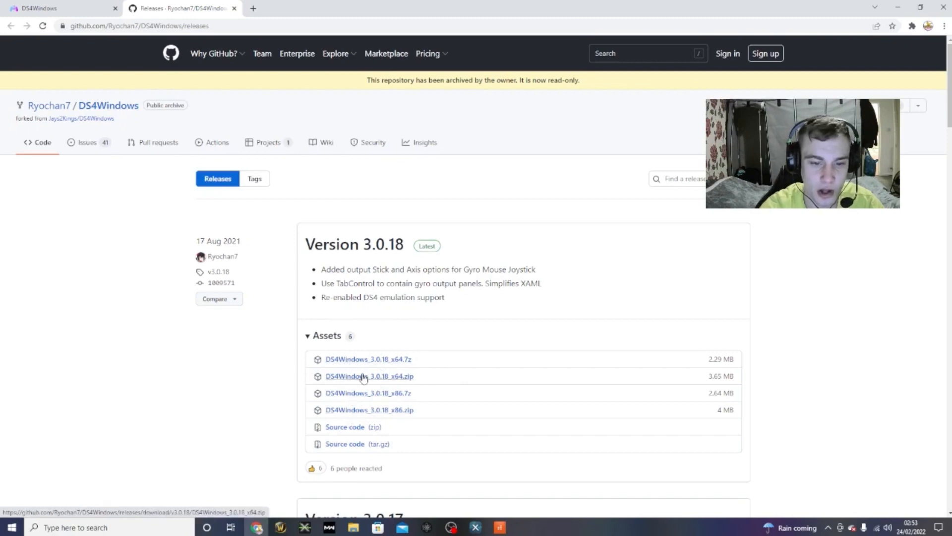
click(369, 376)
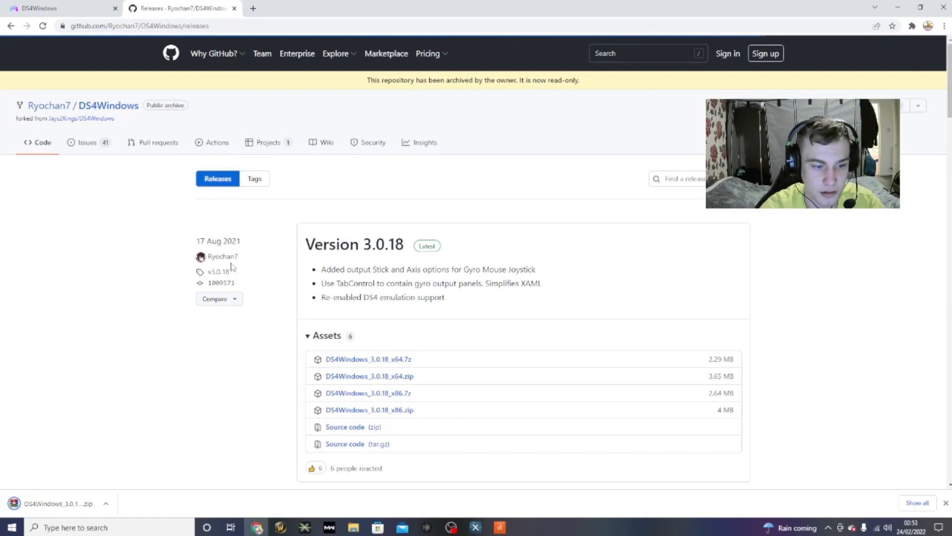
Step: Restore down and minimize Chrome to reveal the downloaded zip on the desktop
click(215, 53)
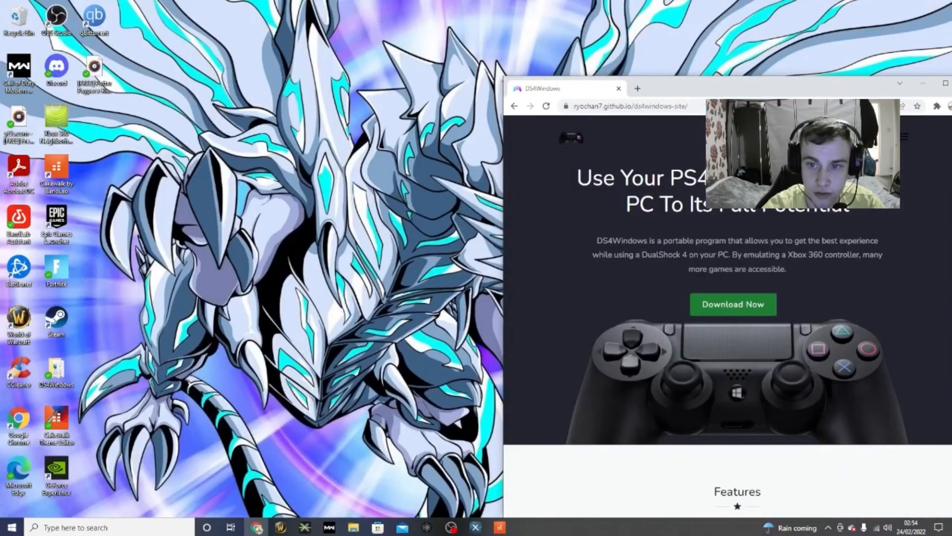
click(734, 304)
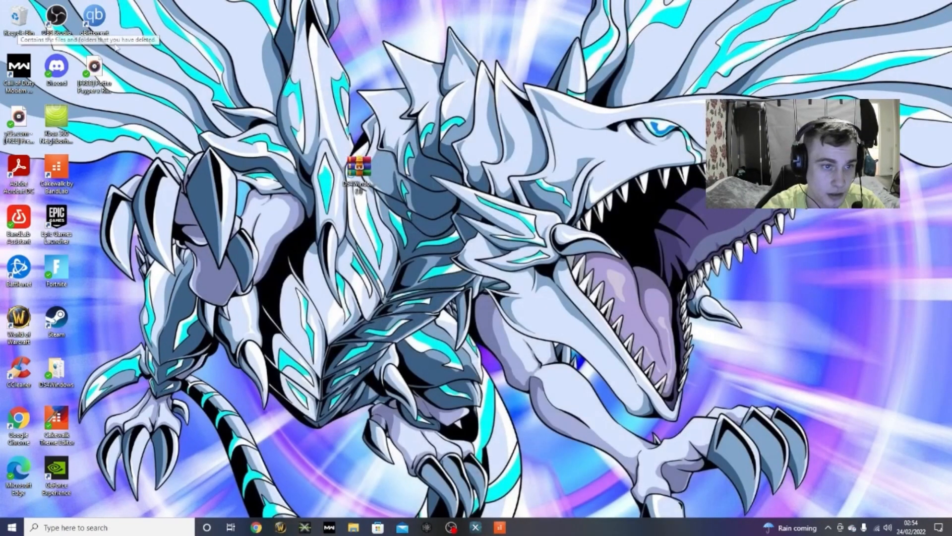
Step: Open the DS4Windows 3.0.18 x64 zip in WinRAR and select its DS4Windows folder
double_click(356, 169)
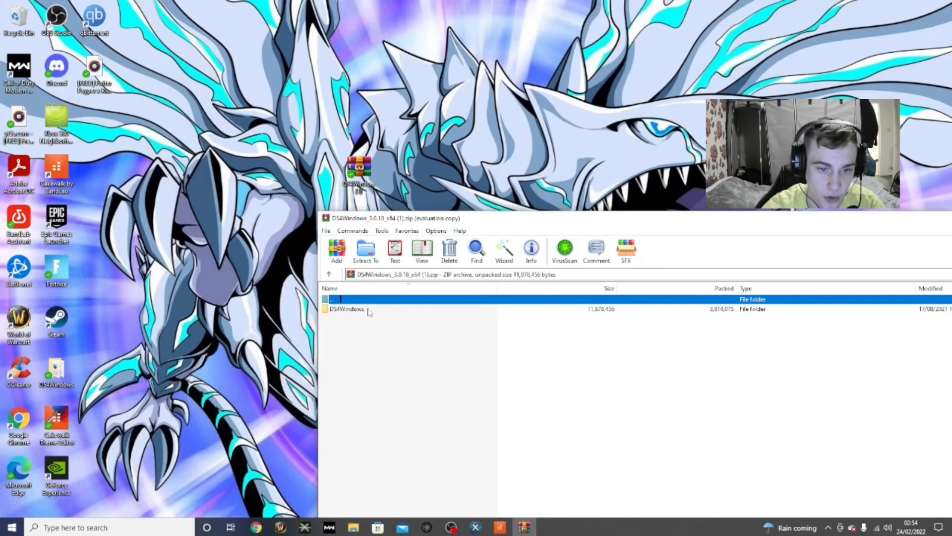
click(345, 308)
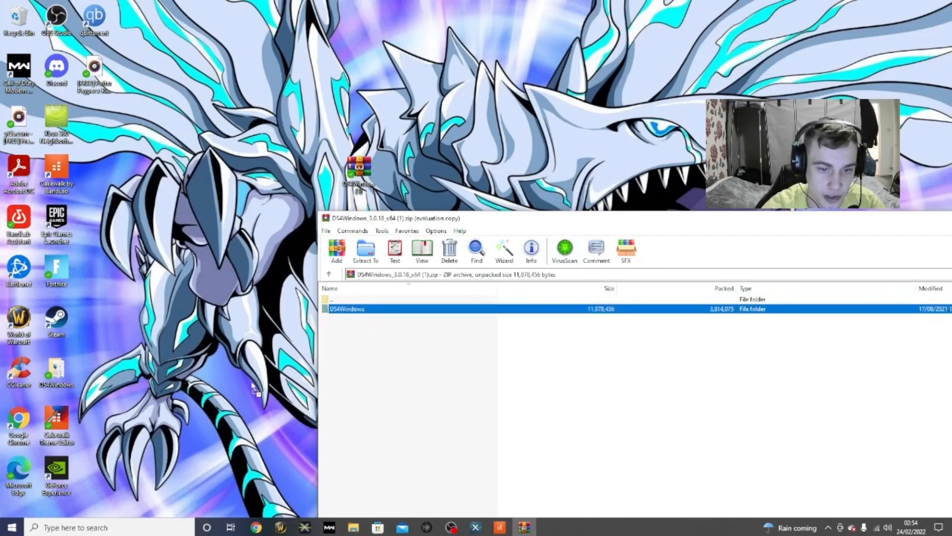
mouse_move(225, 281)
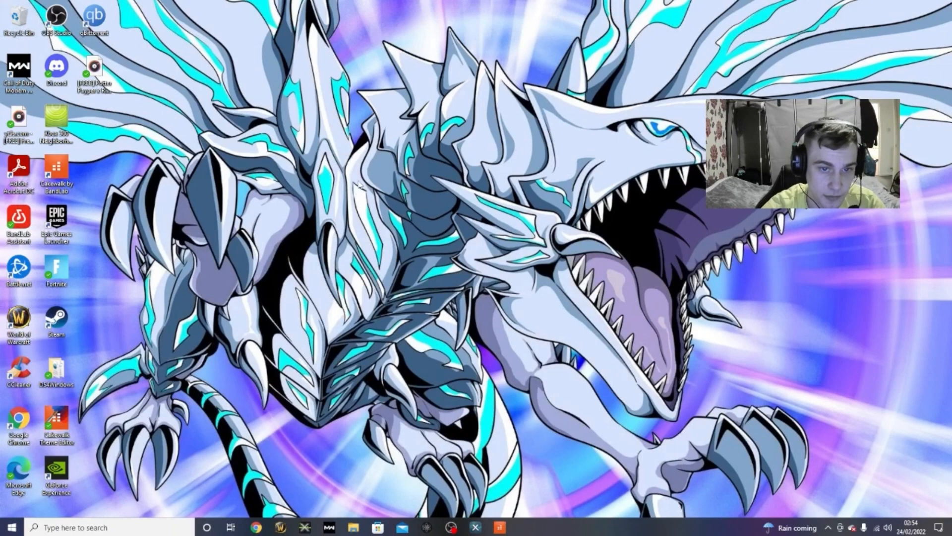
Step: Drag the DS4Windows folder to the desktop, open it, and select DS4Windows.exe
drag(55, 367, 473, 273)
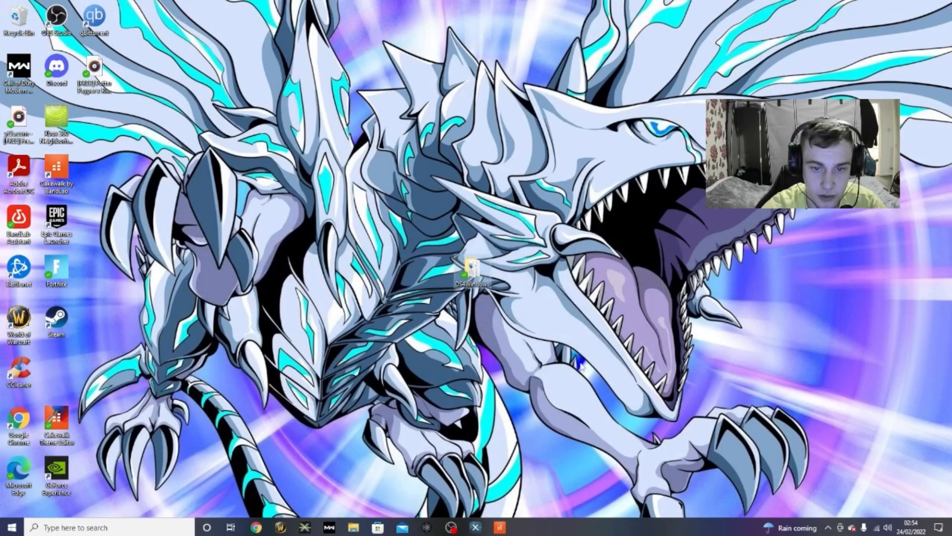
double_click(472, 268)
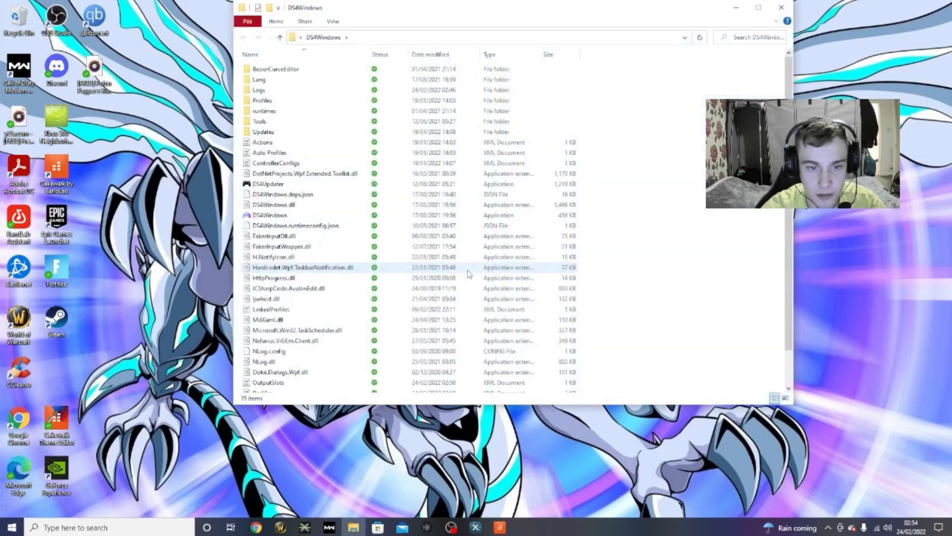
mouse_move(269, 215)
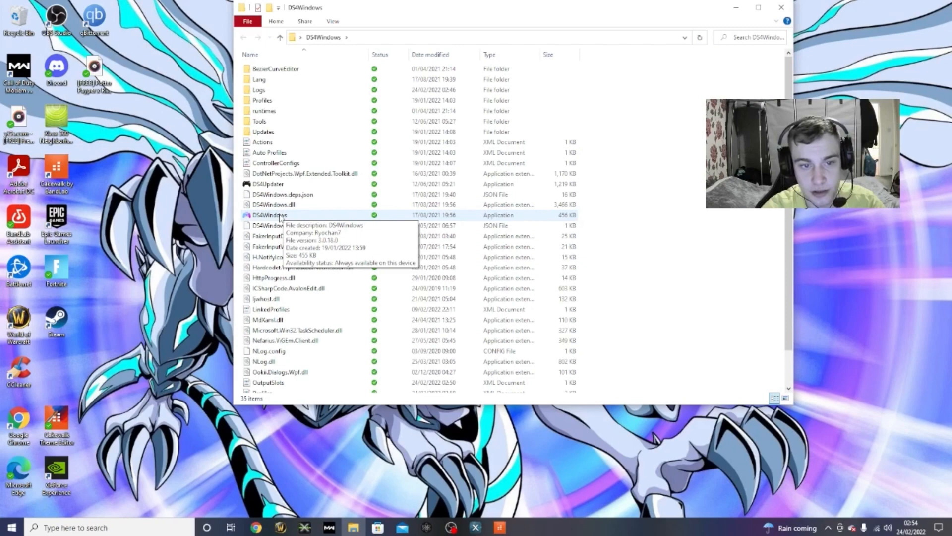
click(267, 214)
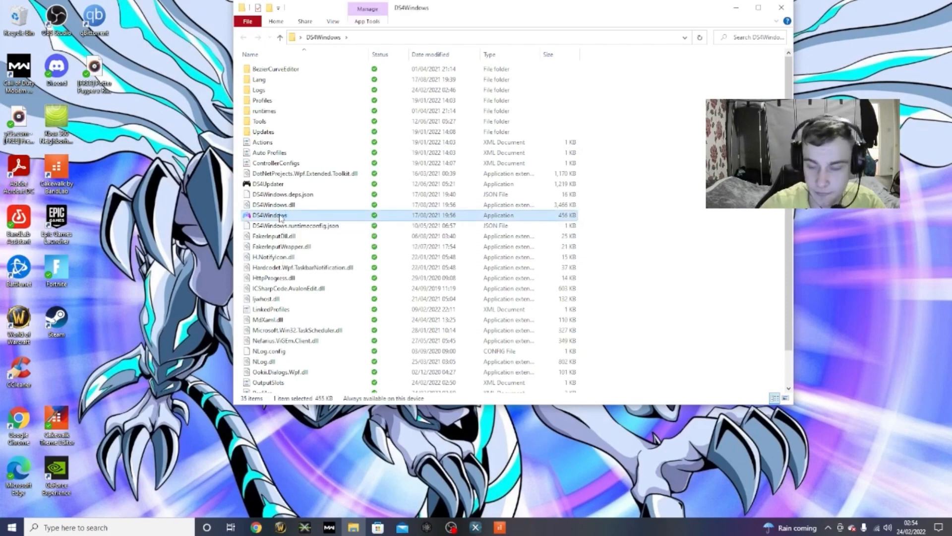
Step: Launch DS4Windows.exe and keep controller 1 on the Default profile
double_click(267, 215)
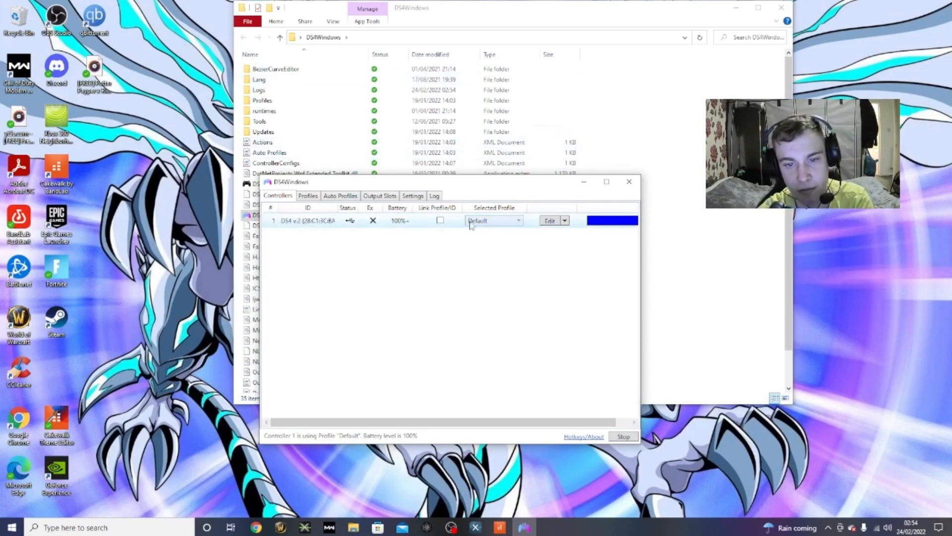
click(515, 220)
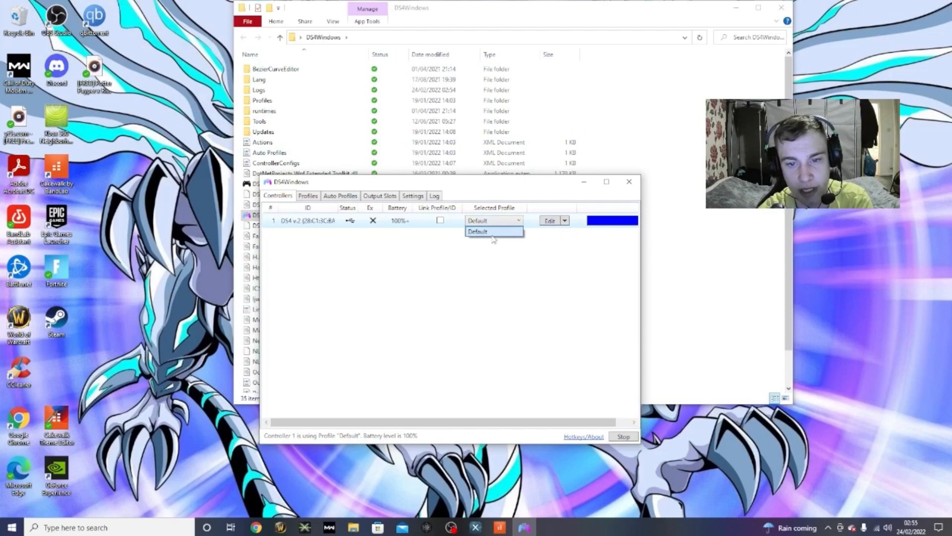
click(491, 231)
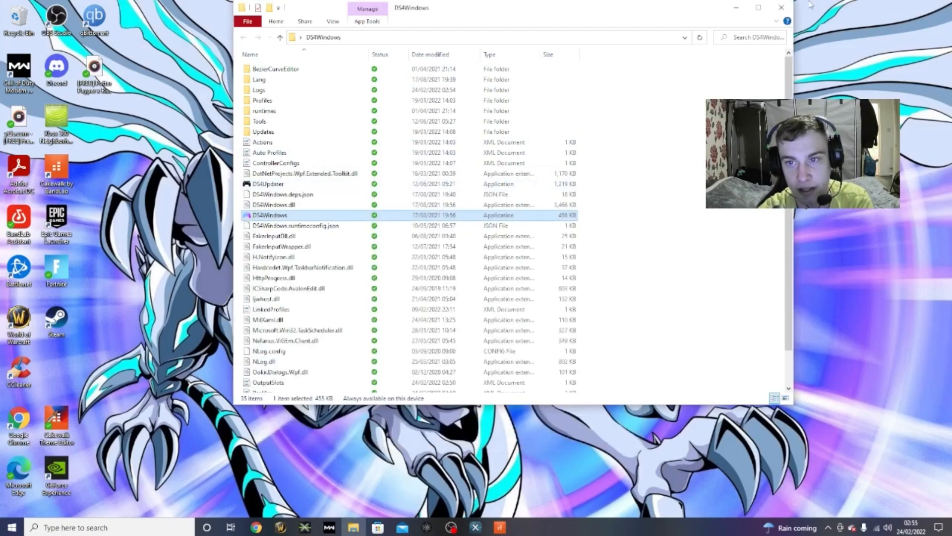
Step: Close the DS4Windows folder window in File Explorer
click(781, 8)
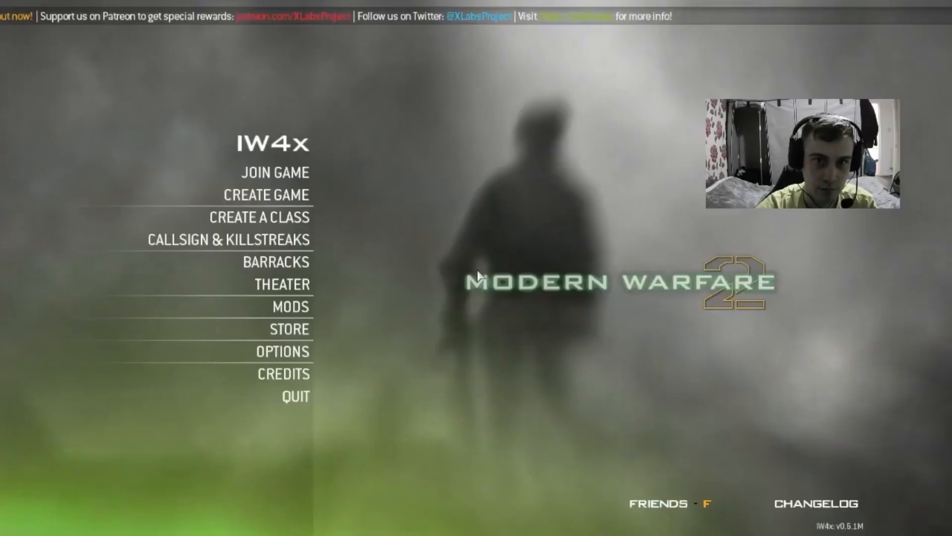
Step: Create and start an Afghan Team Deathmatch private match, spawning with Custom Class 1
click(267, 195)
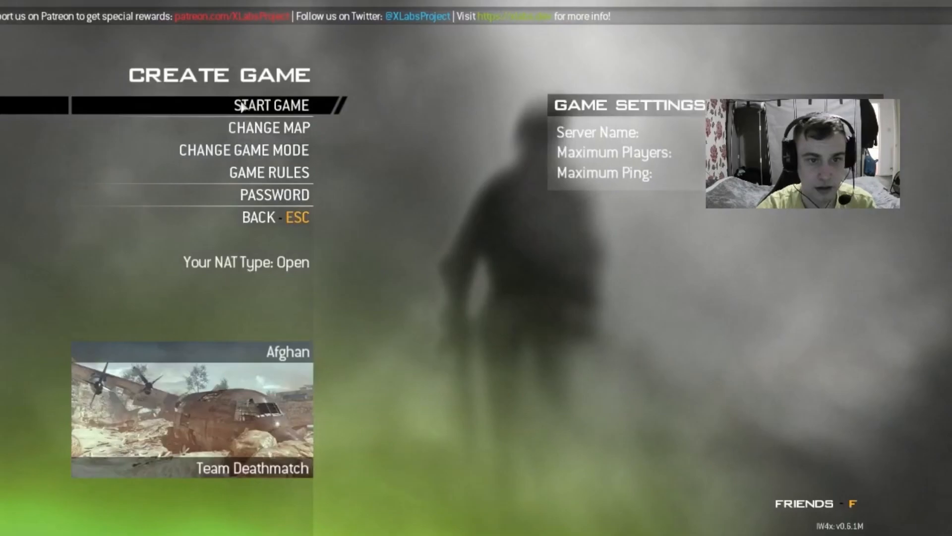
click(270, 105)
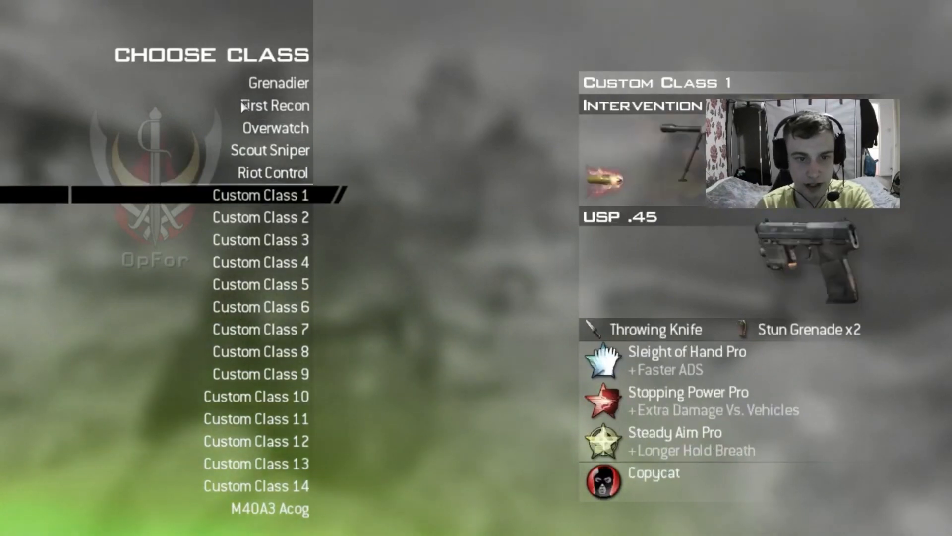
click(261, 195)
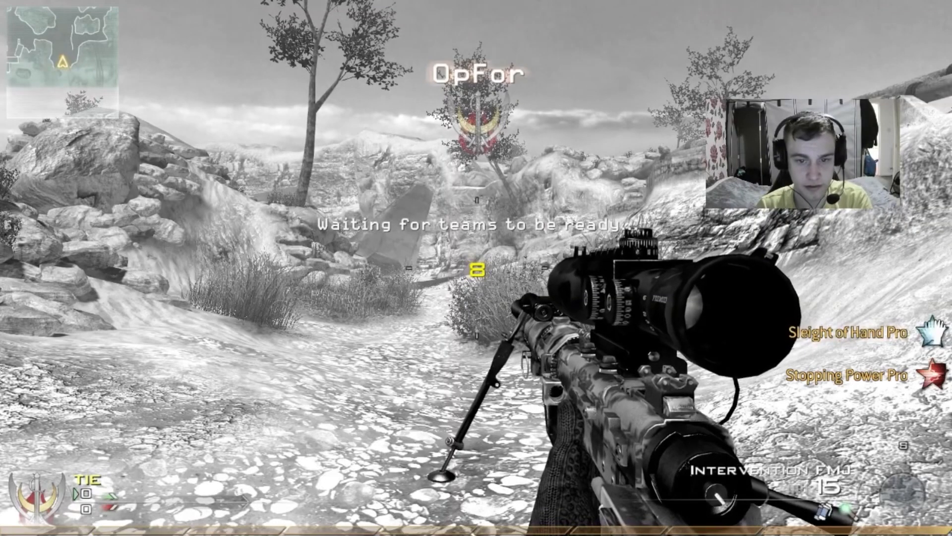